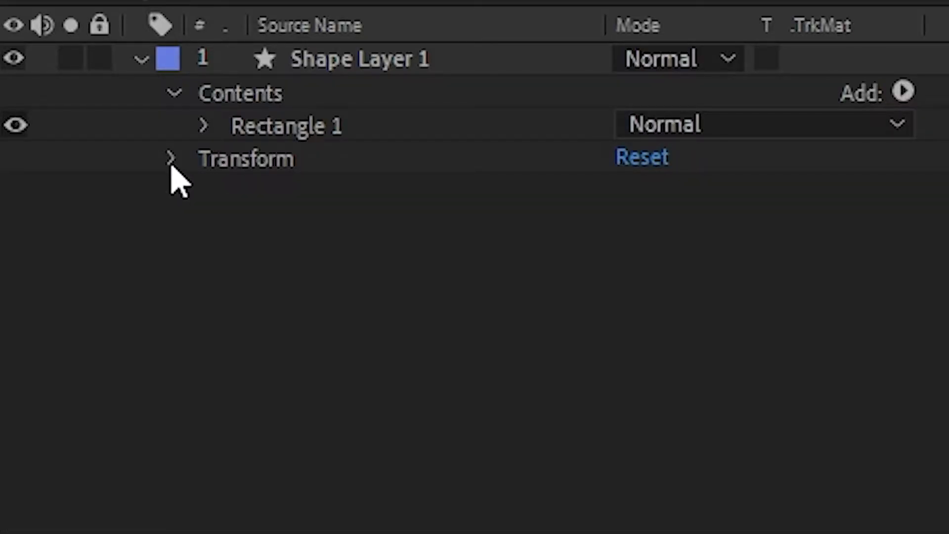
Keyframe the rectangle's Position from centre to the right edge at 2:10
{"action": "left_click", "coordinate": [174, 158]}
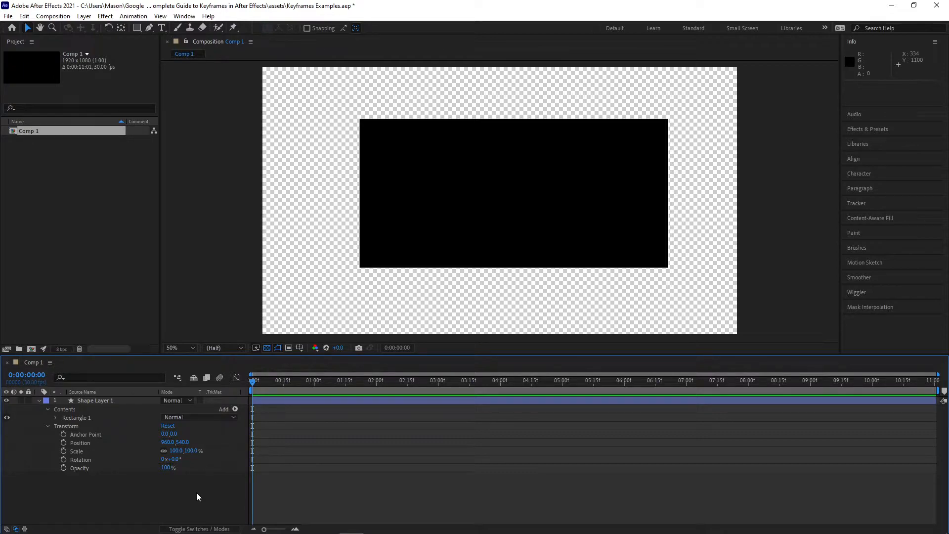
{"action": "left_click", "coordinate": [259, 380]}
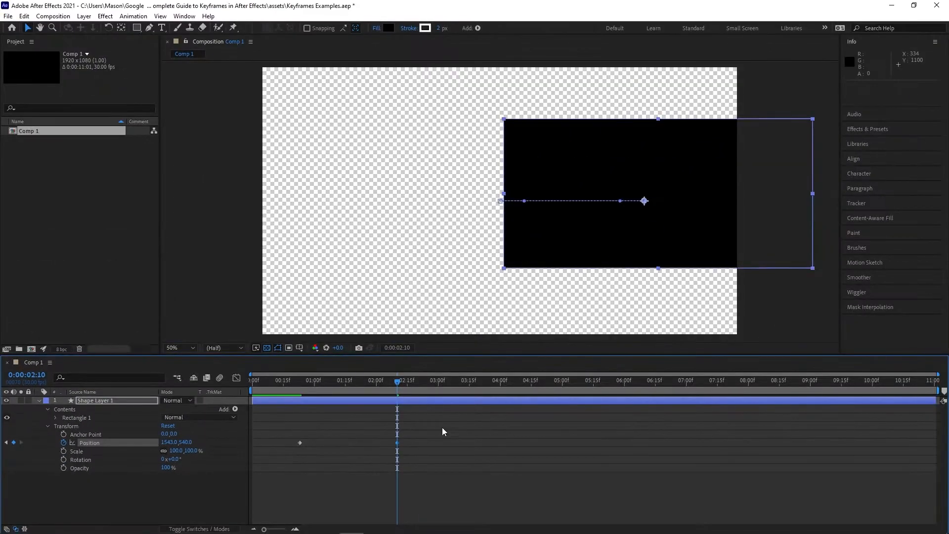
{"action": "left_click", "coordinate": [284, 379]}
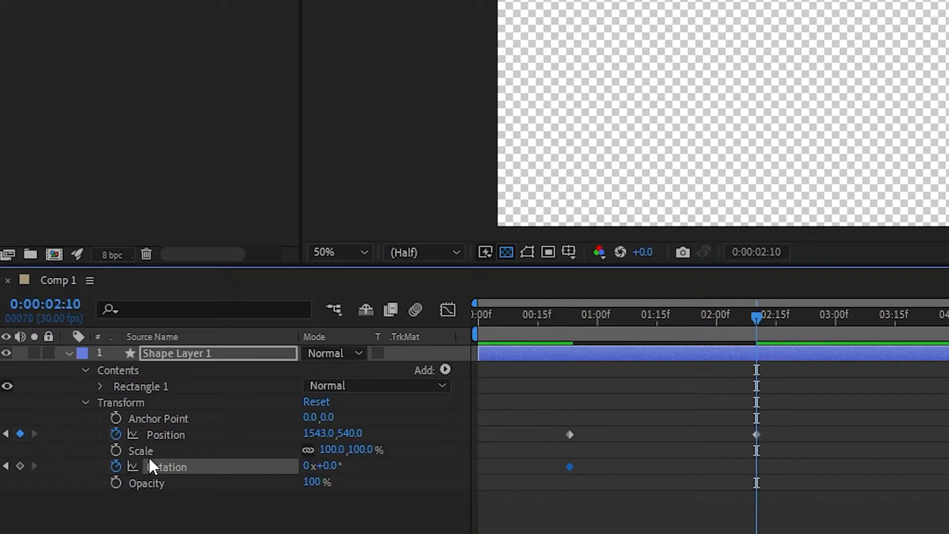
Set the rectangle's Rotation keyframe value to 90 before deleting the layer
{"action": "type", "text": "90"}
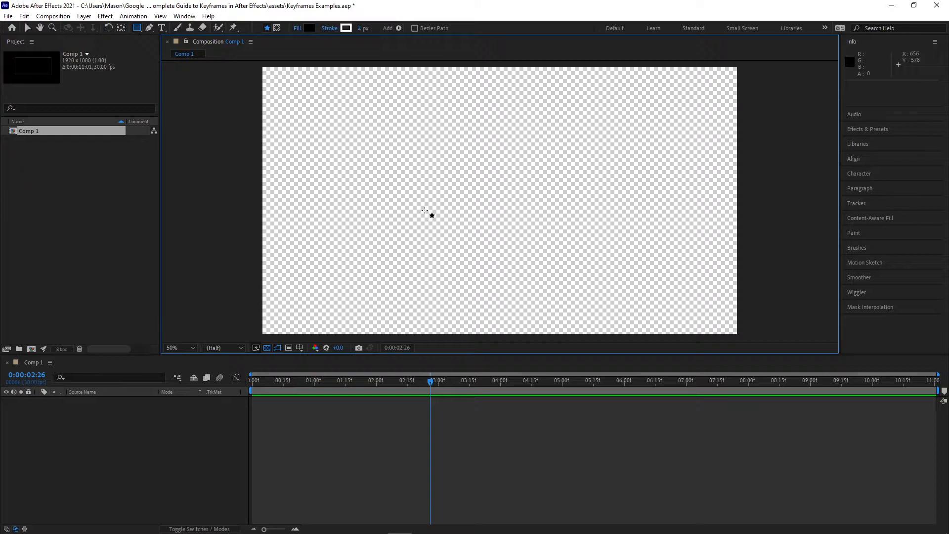
Draw a new black rectangle shape layer and reveal its Transform properties
{"action": "left_click_drag", "start_coordinate": [371, 132], "coordinate": [587, 250]}
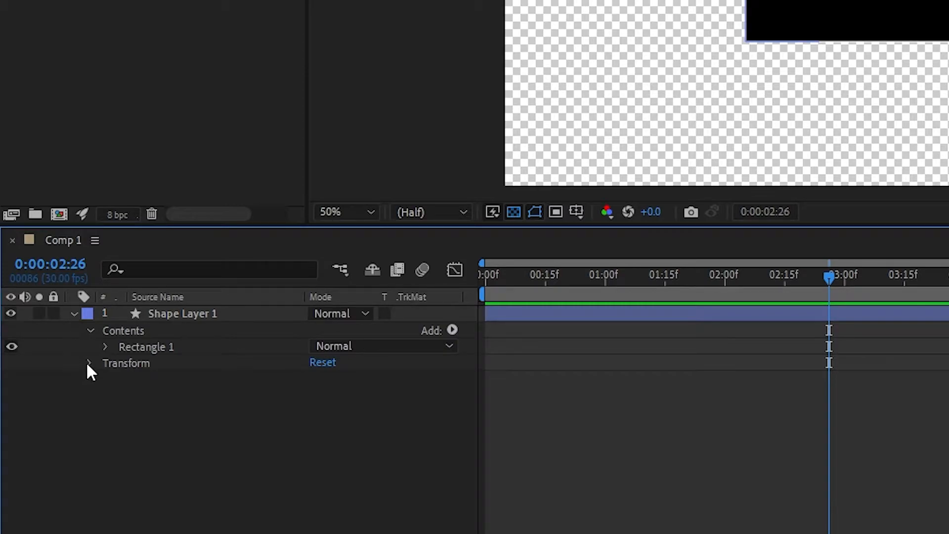
{"action": "left_click", "coordinate": [90, 363]}
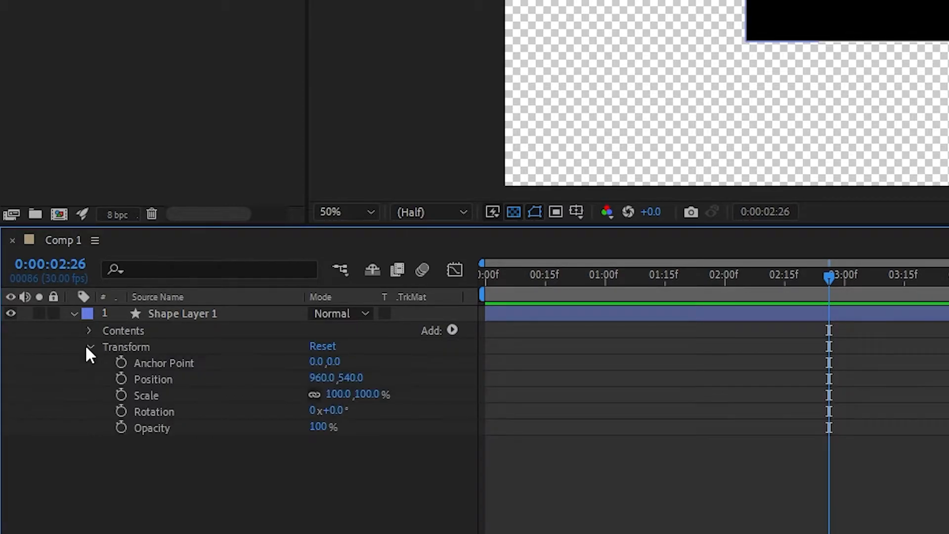
{"action": "mouse_move", "coordinate": [224, 479]}
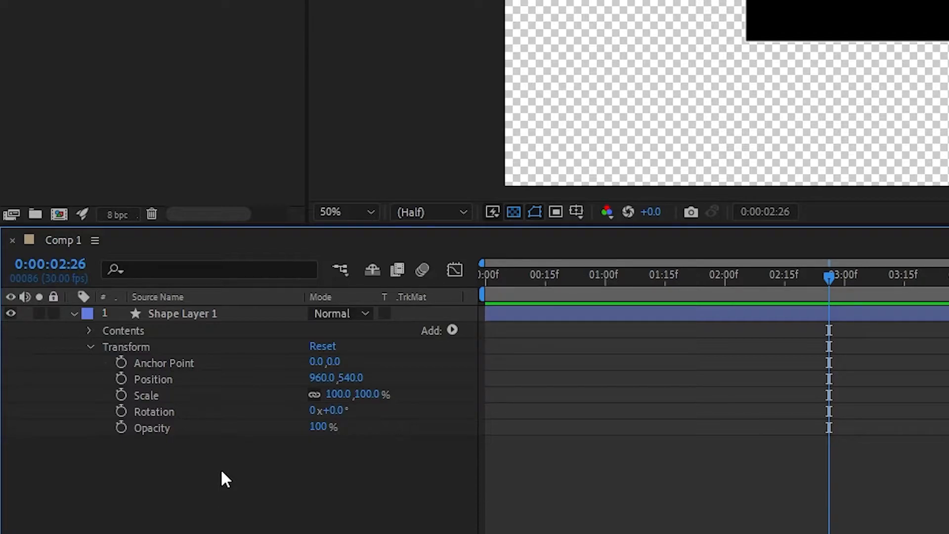
Scale the rectangle to 30% at position 455,231 with Position and Scale keyframes
{"action": "left_click", "coordinate": [576, 279]}
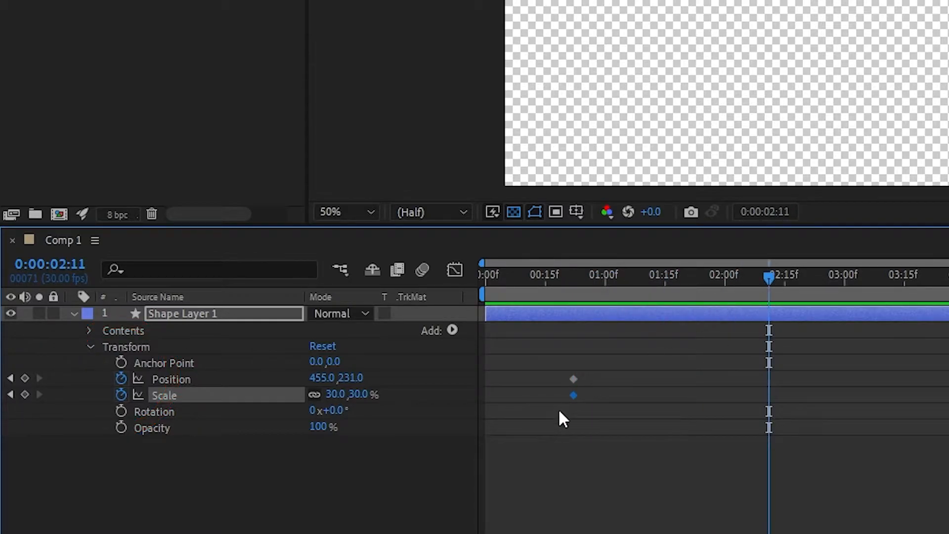
{"action": "left_click", "coordinate": [171, 378]}
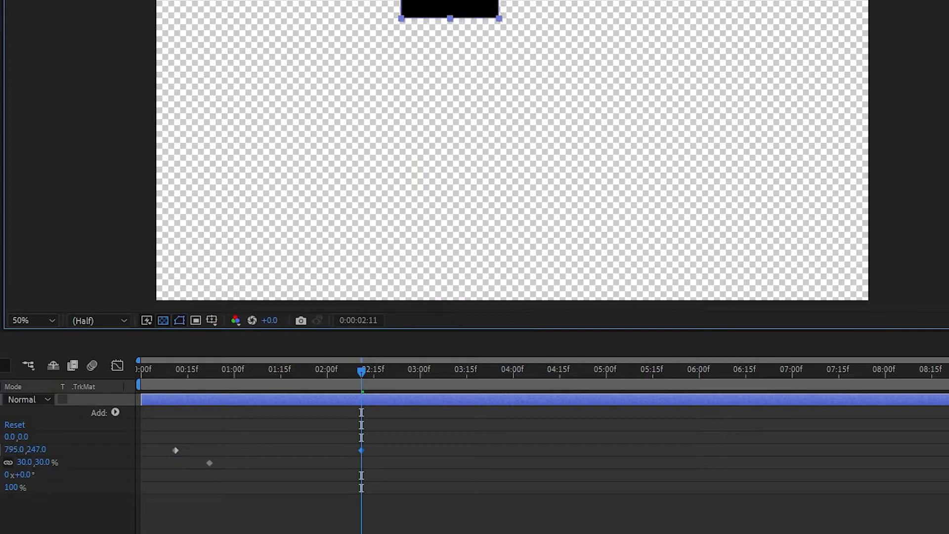
Move the rectangle rightward along the top and add a second Scale keyframe
{"action": "left_click_drag", "start_coordinate": [449, 9], "coordinate": [704, 165]}
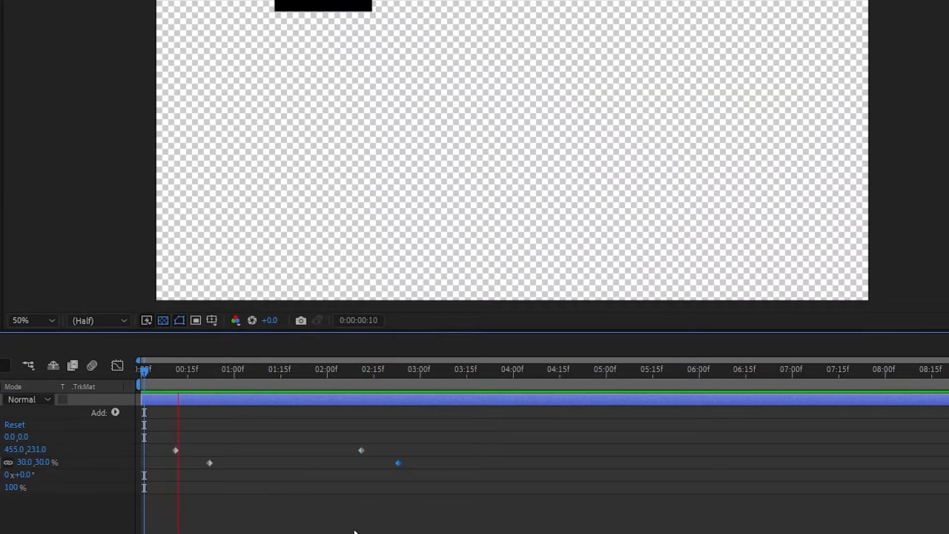
{"action": "left_click", "coordinate": [362, 369]}
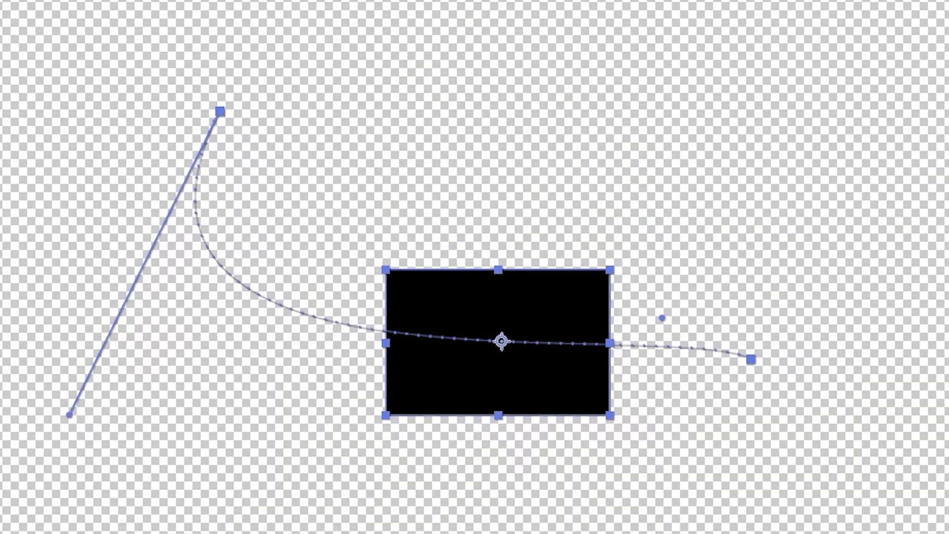
Bend the rectangle's motion path into a curve with a Bezier handle
{"action": "left_click_drag", "start_coordinate": [499, 340], "coordinate": [750, 356]}
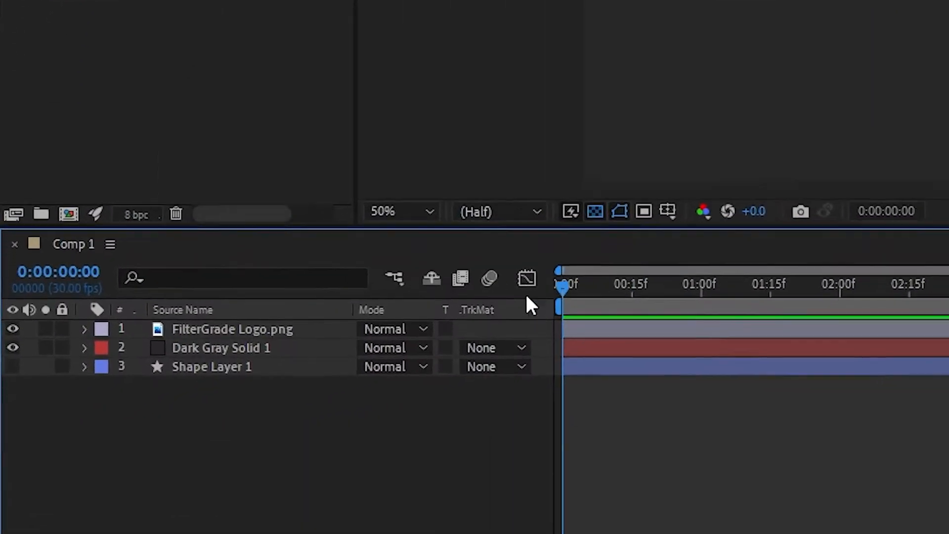
Reveal FilterGrade Logo.png's Transform properties and set the time to 0:00:00:16
{"action": "left_click", "coordinate": [85, 328]}
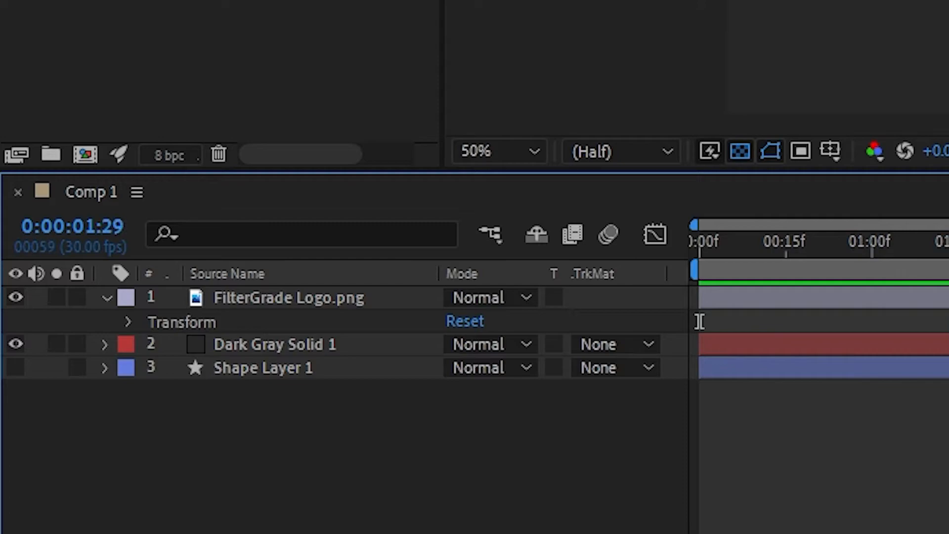
{"action": "left_click", "coordinate": [128, 321]}
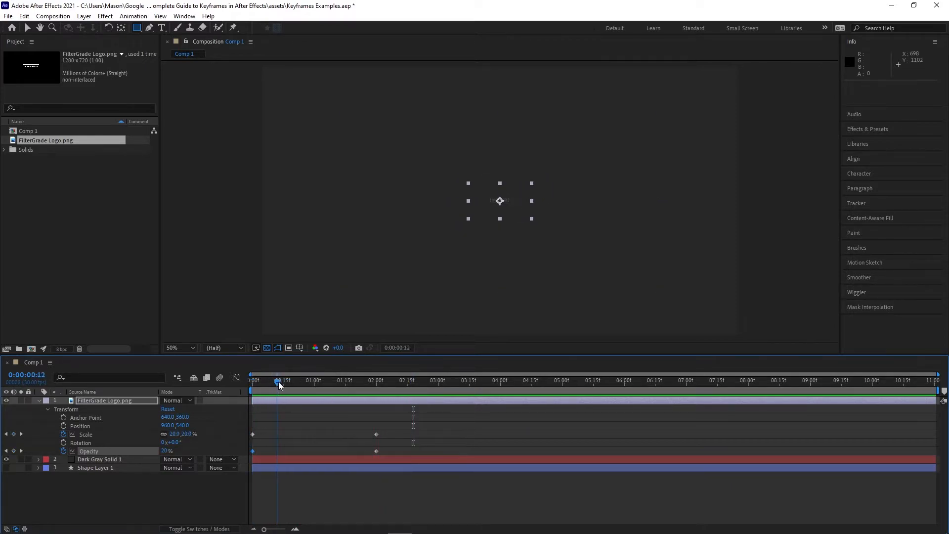
{"action": "left_click_drag", "start_coordinate": [278, 380], "coordinate": [285, 379]}
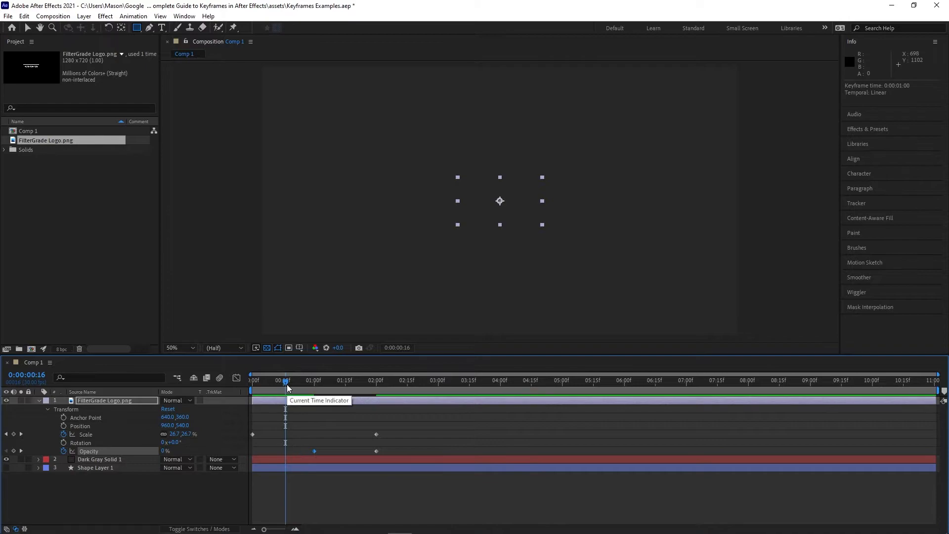
Preview the animation and bring up options for the rectangle's selected keyframes
{"action": "key", "text": "space"}
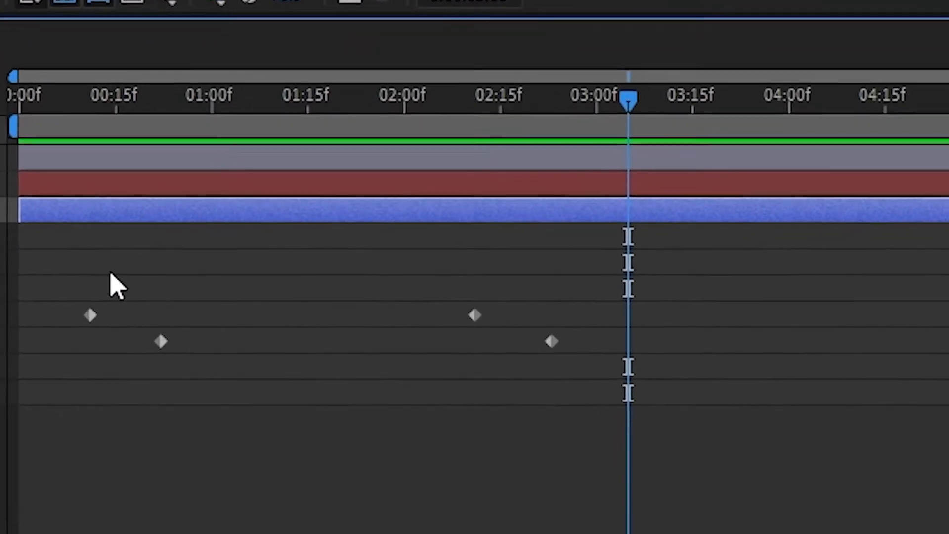
{"action": "right_click", "coordinate": [551, 341]}
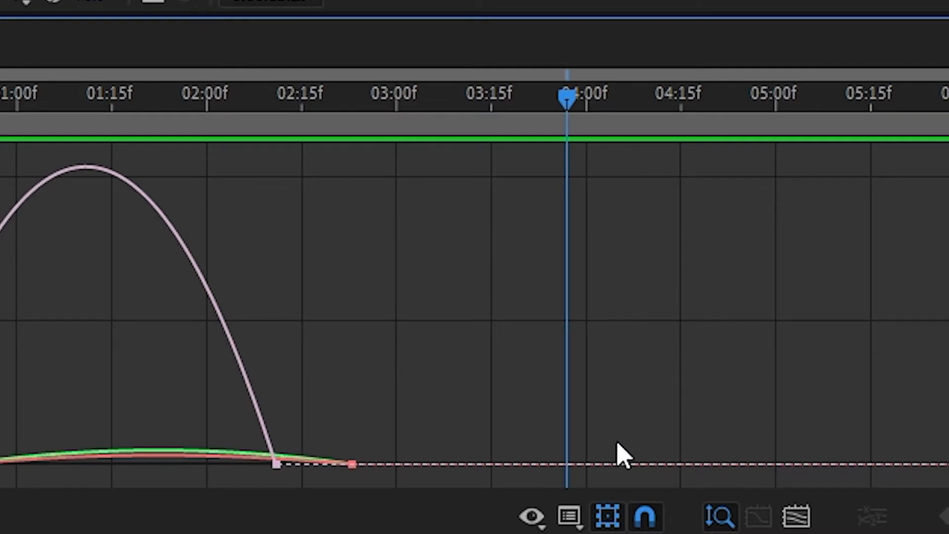
Switch the timeline to the Graph Editor to show the eased keyframes' speed curves
{"action": "left_click", "coordinate": [569, 516]}
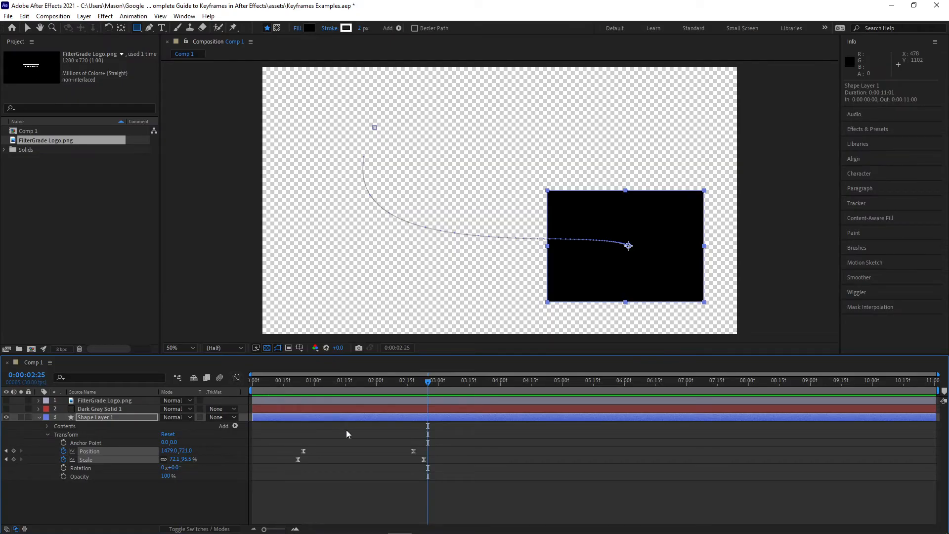
Deselect the rectangle layer so the animation can be previewed from the start
{"action": "left_click", "coordinate": [288, 380]}
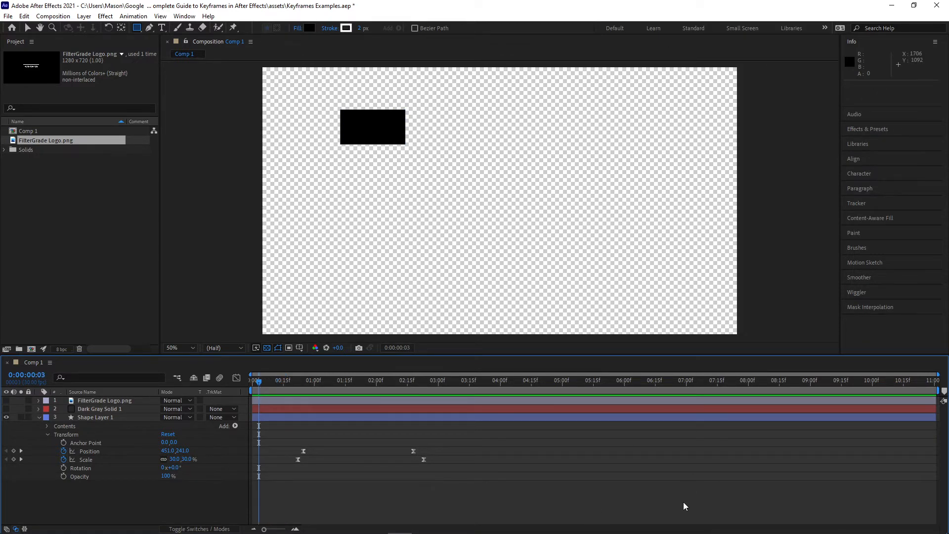
{"action": "mouse_move", "coordinate": [669, 485]}
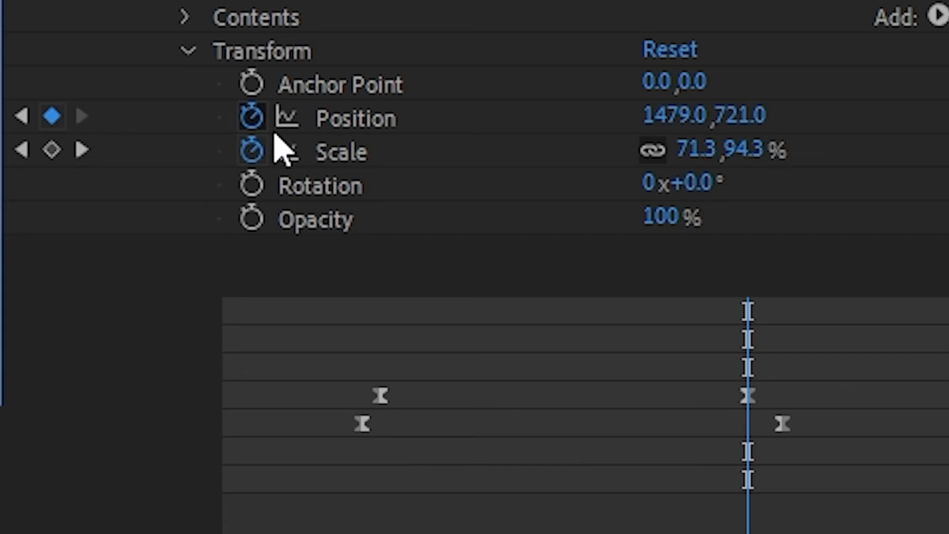
Jump the current time to the rectangle's final Position keyframe with the keyframe navigator arrow
{"action": "left_click", "coordinate": [251, 150]}
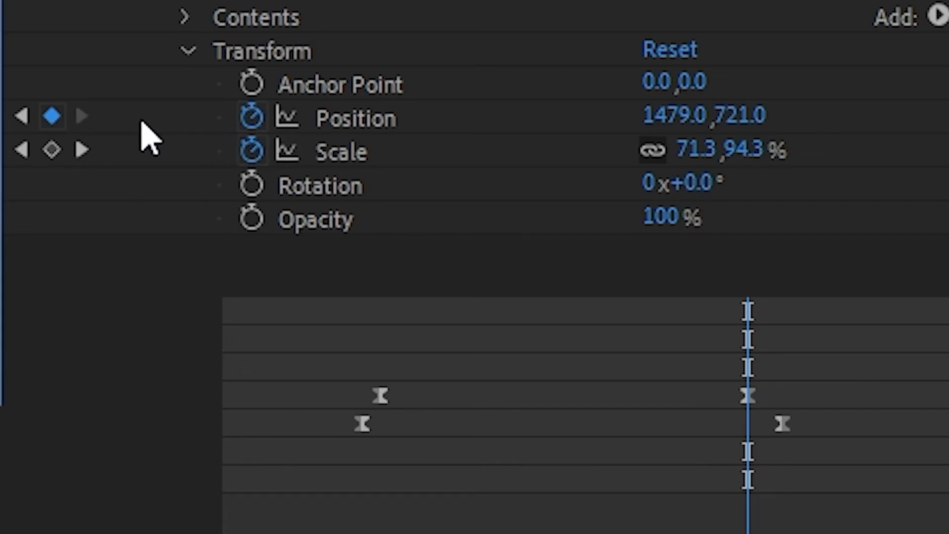
{"action": "mouse_move", "coordinate": [160, 145]}
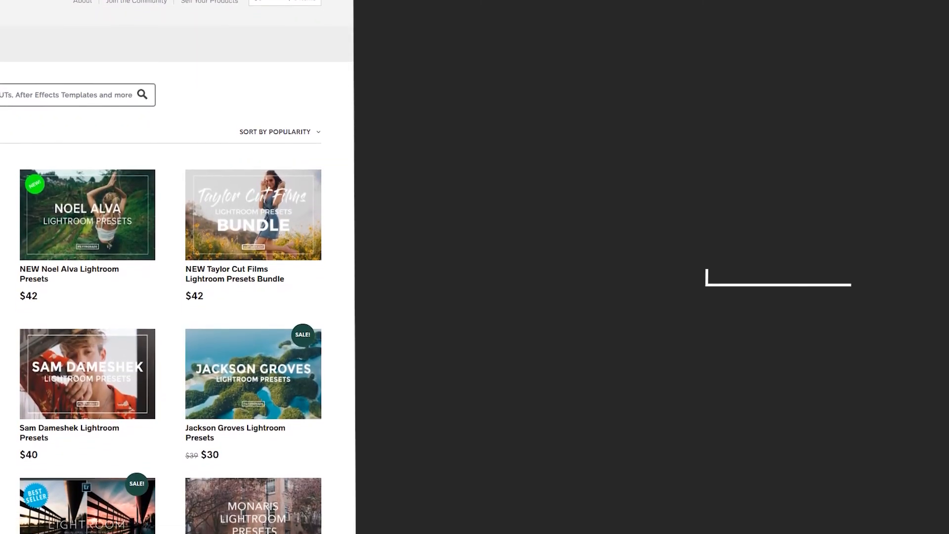
Scroll down the FilterGrade product listing to the Marvin Kuhr and David Erdelyi preset packs
{"action": "scroll", "scroll_direction": "down", "scroll_amount": 3}
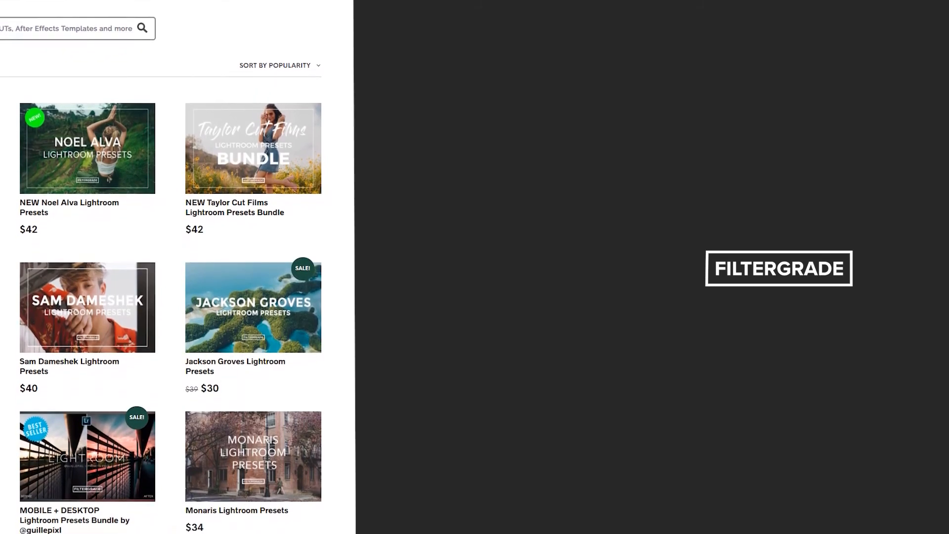
{"action": "scroll", "scroll_direction": "down", "scroll_amount": 3}
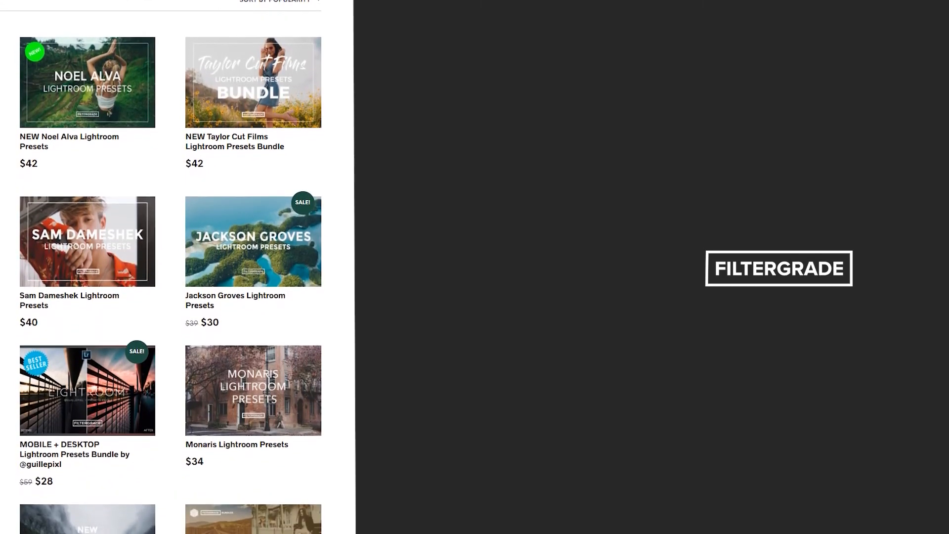
{"action": "scroll", "scroll_direction": "down", "scroll_amount": 3}
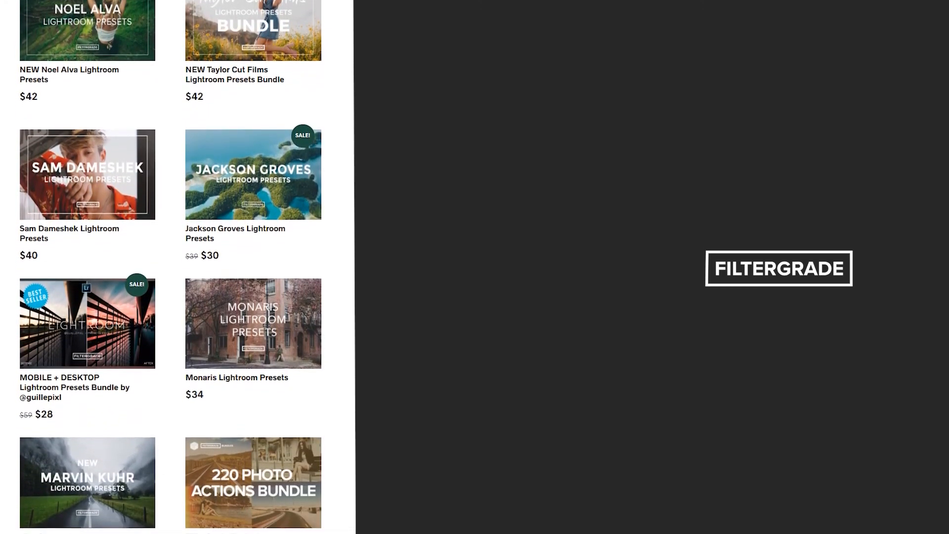
{"action": "scroll", "scroll_direction": "down", "scroll_amount": 3}
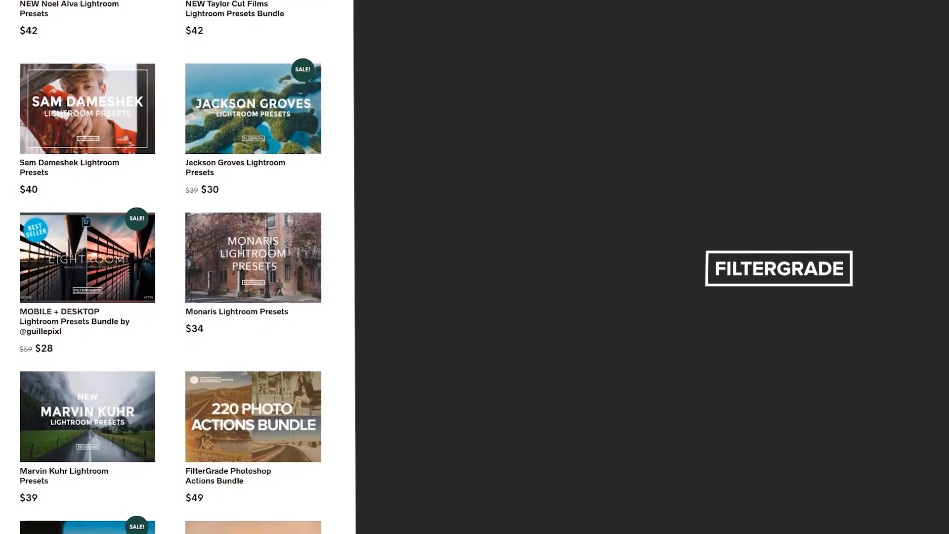
{"action": "scroll", "scroll_direction": "down", "scroll_amount": 3}
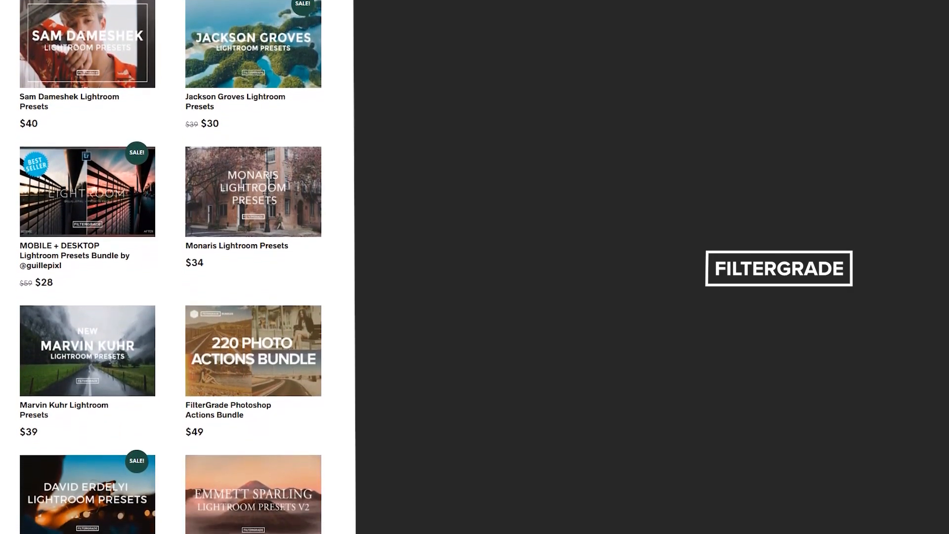
{"action": "scroll", "scroll_direction": "down", "scroll_amount": 3}
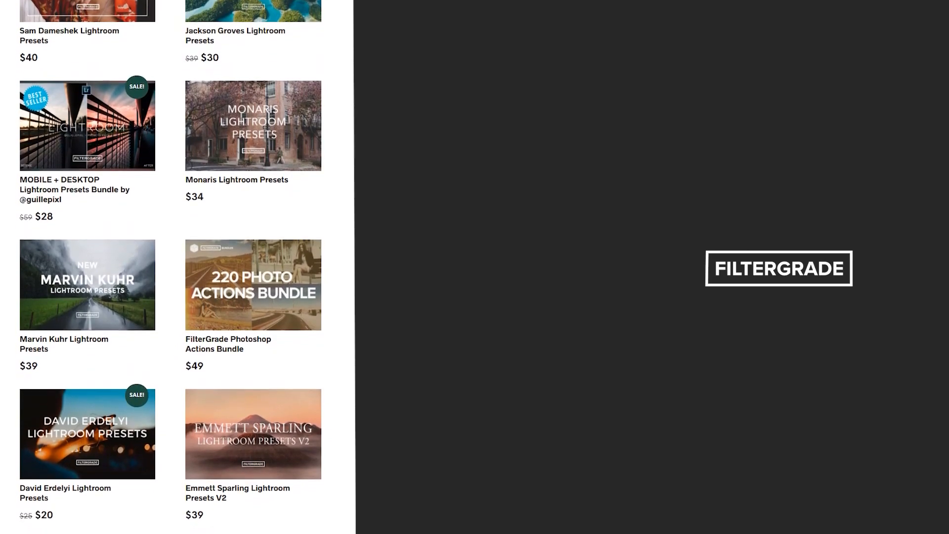